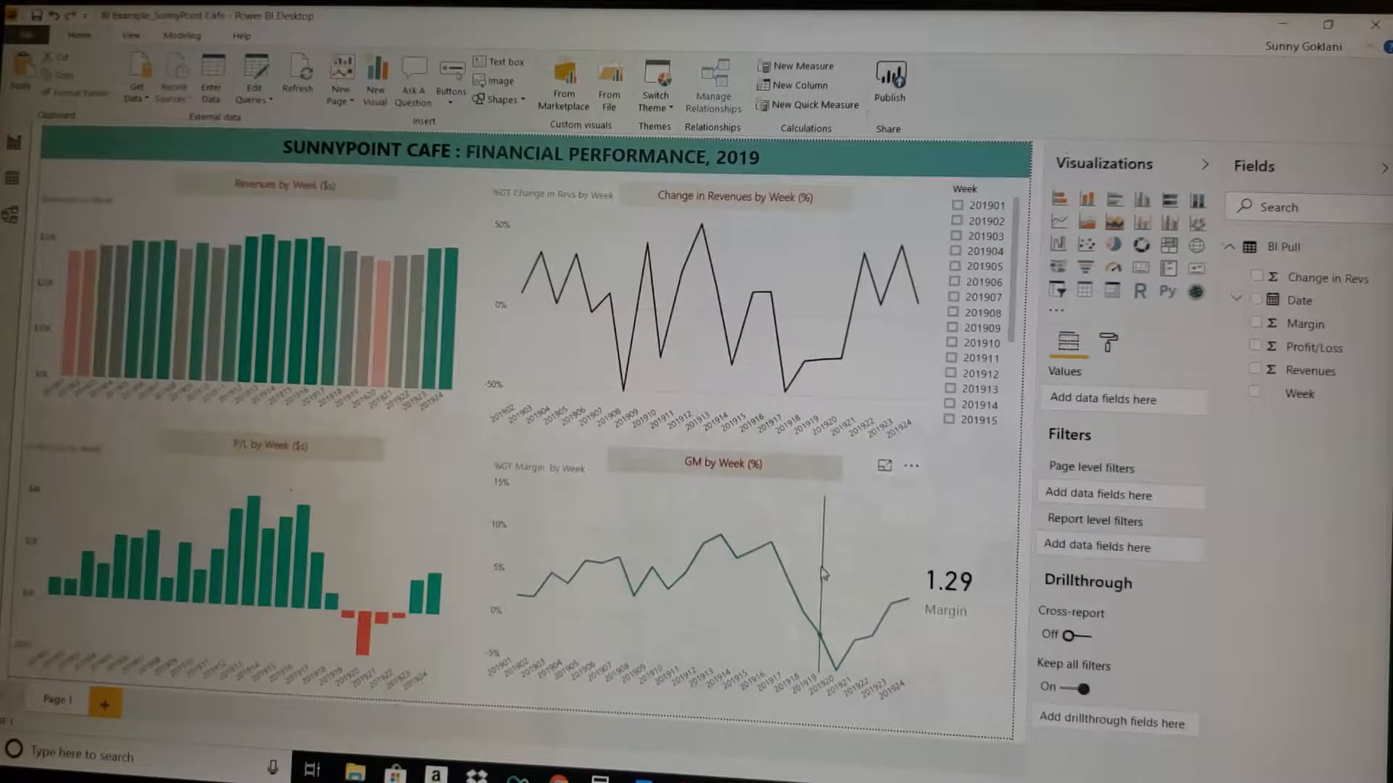
mouse_move(950, 486)
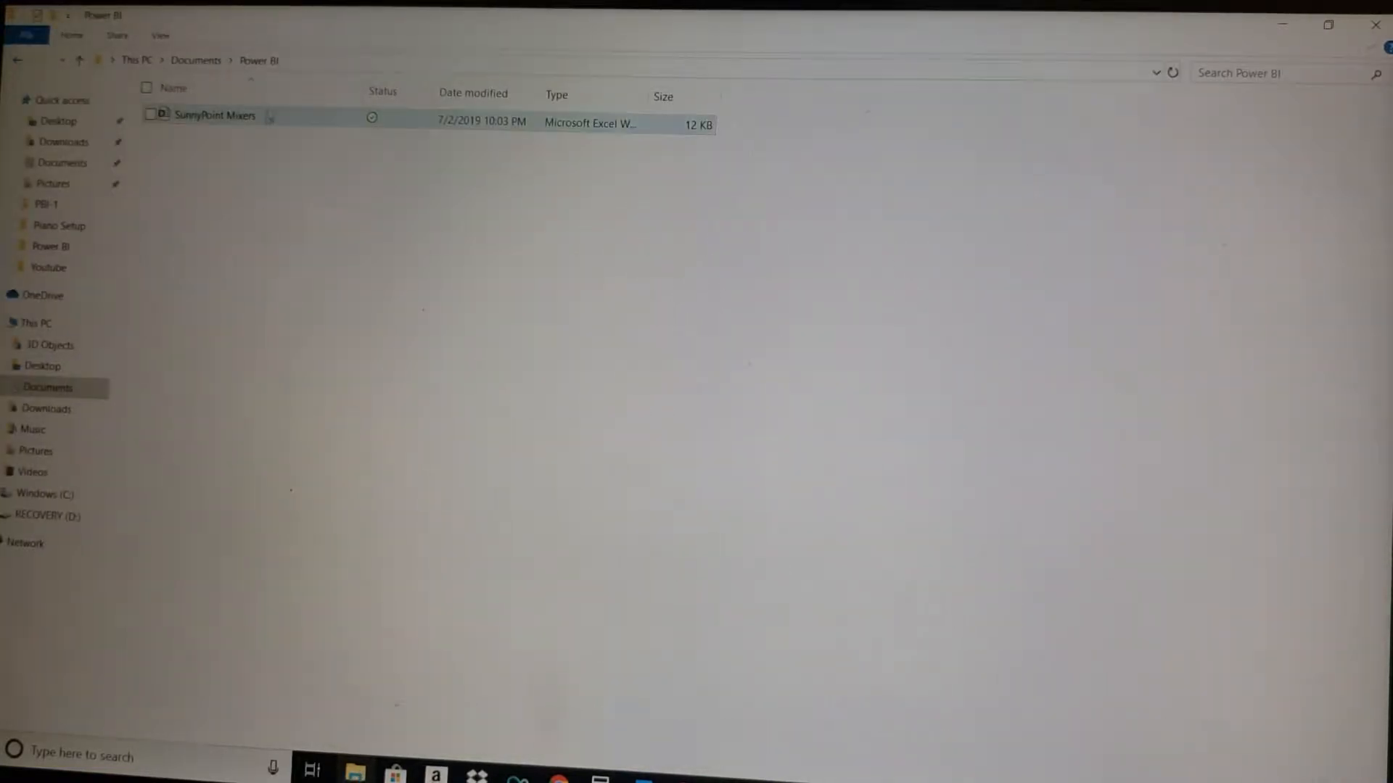
double_click(214, 115)
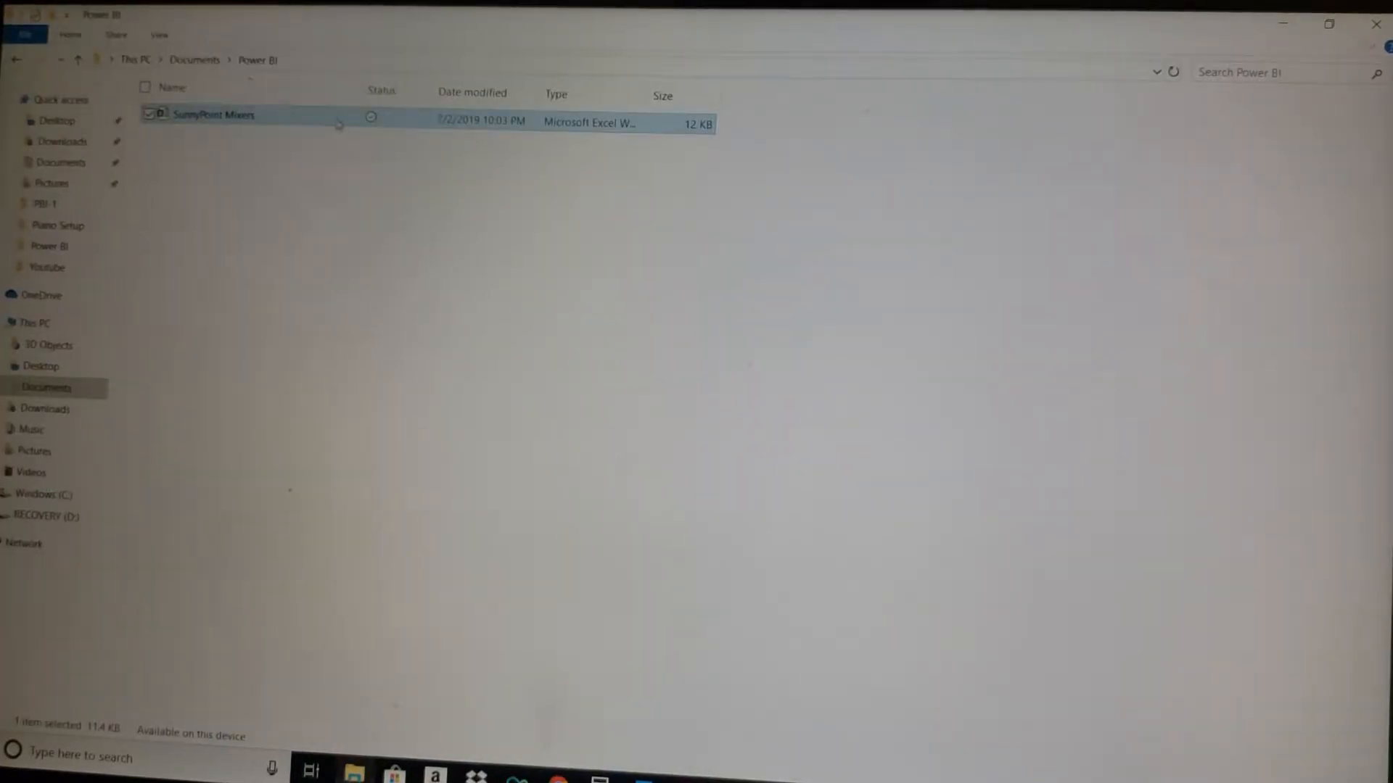
Rename the SunnyPoint Mixers workbook's Prices sheet to Prices-2Jul19, then save and close it.
double_click(213, 114)
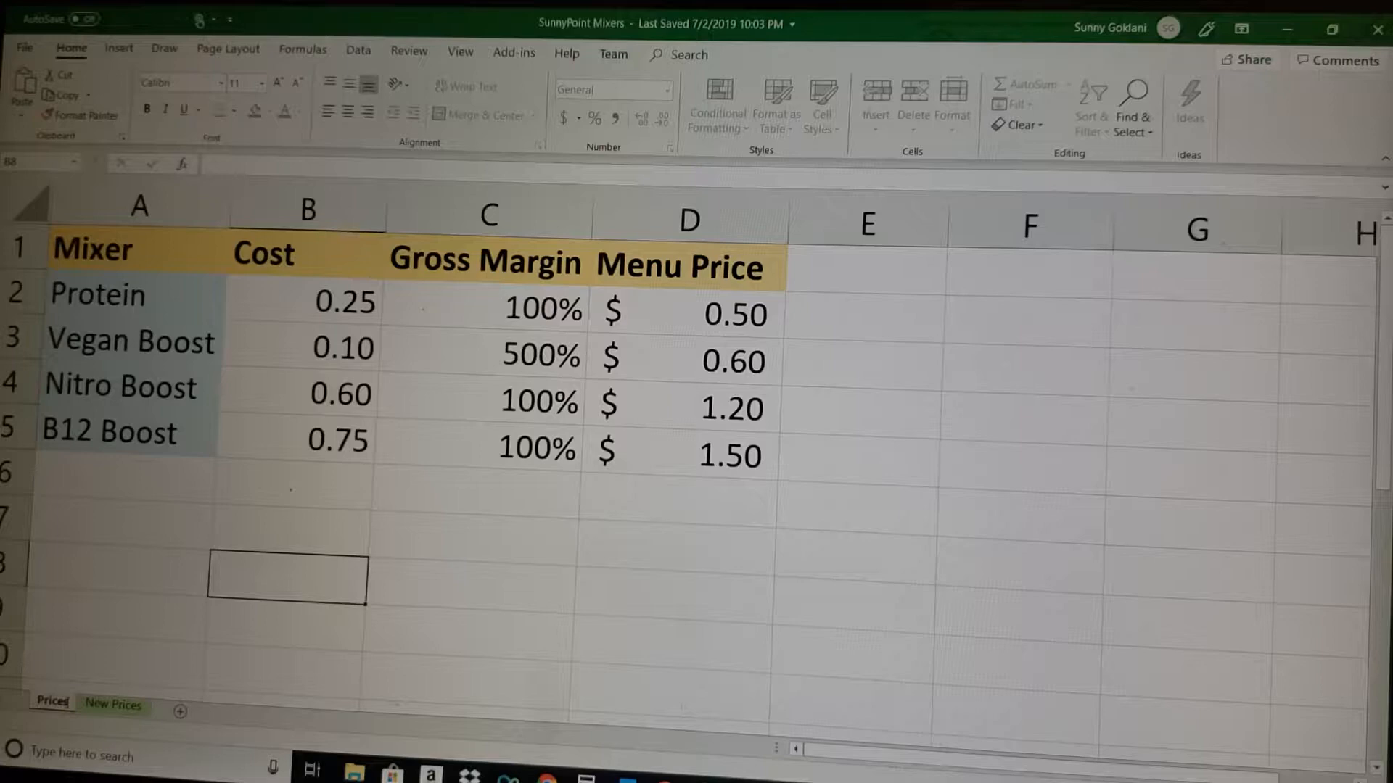
double_click(51, 703)
text(-2Jul19)
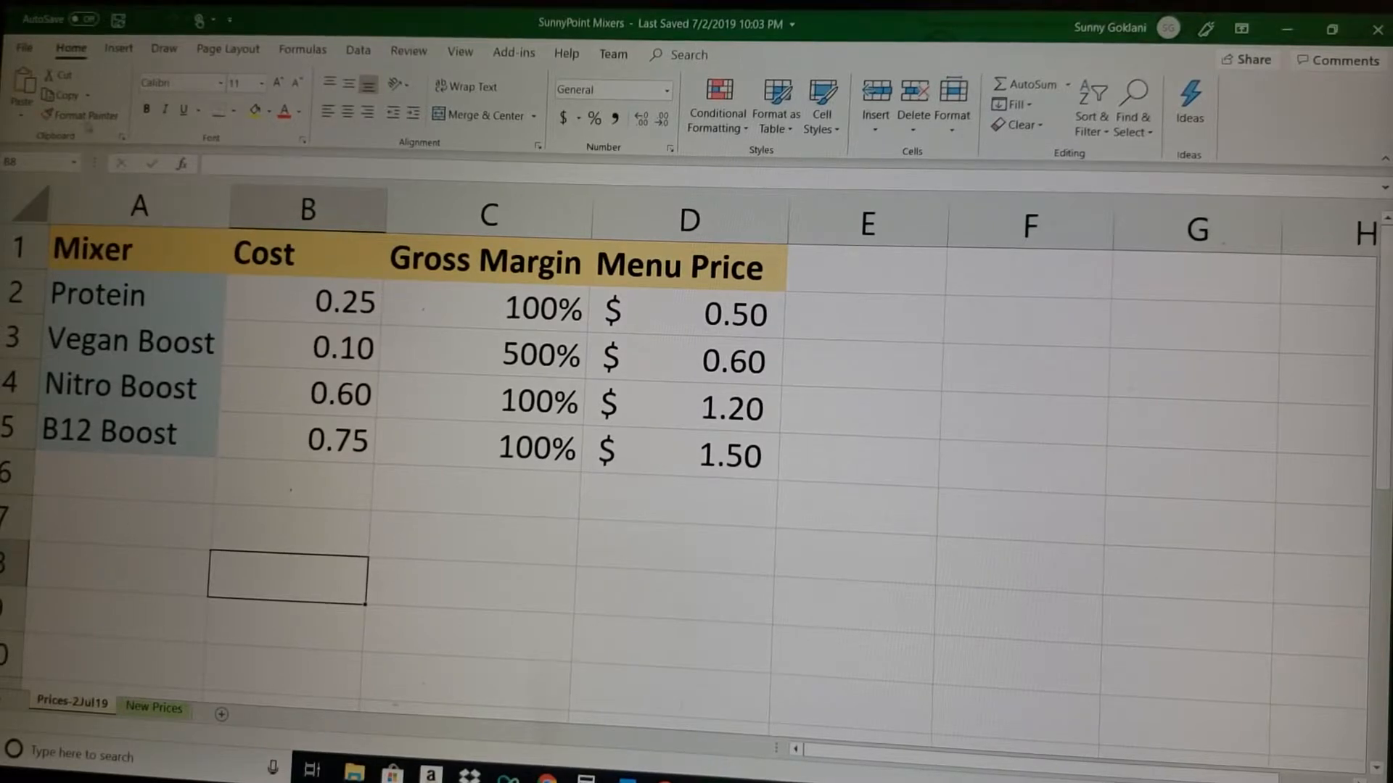
click(866, 210)
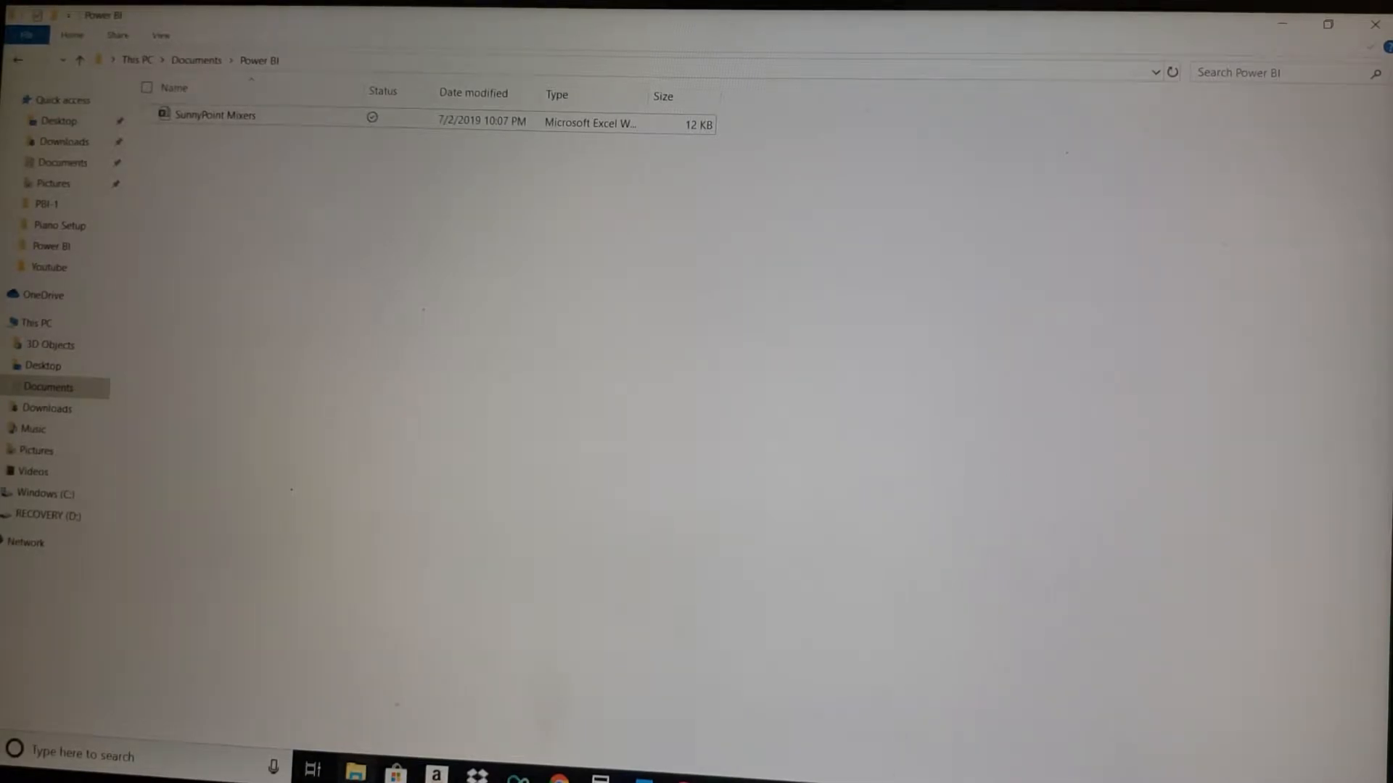
Refresh the SunnyPoint Mixers report data and dismiss the key-didn't-match refresh error.
double_click(216, 115)
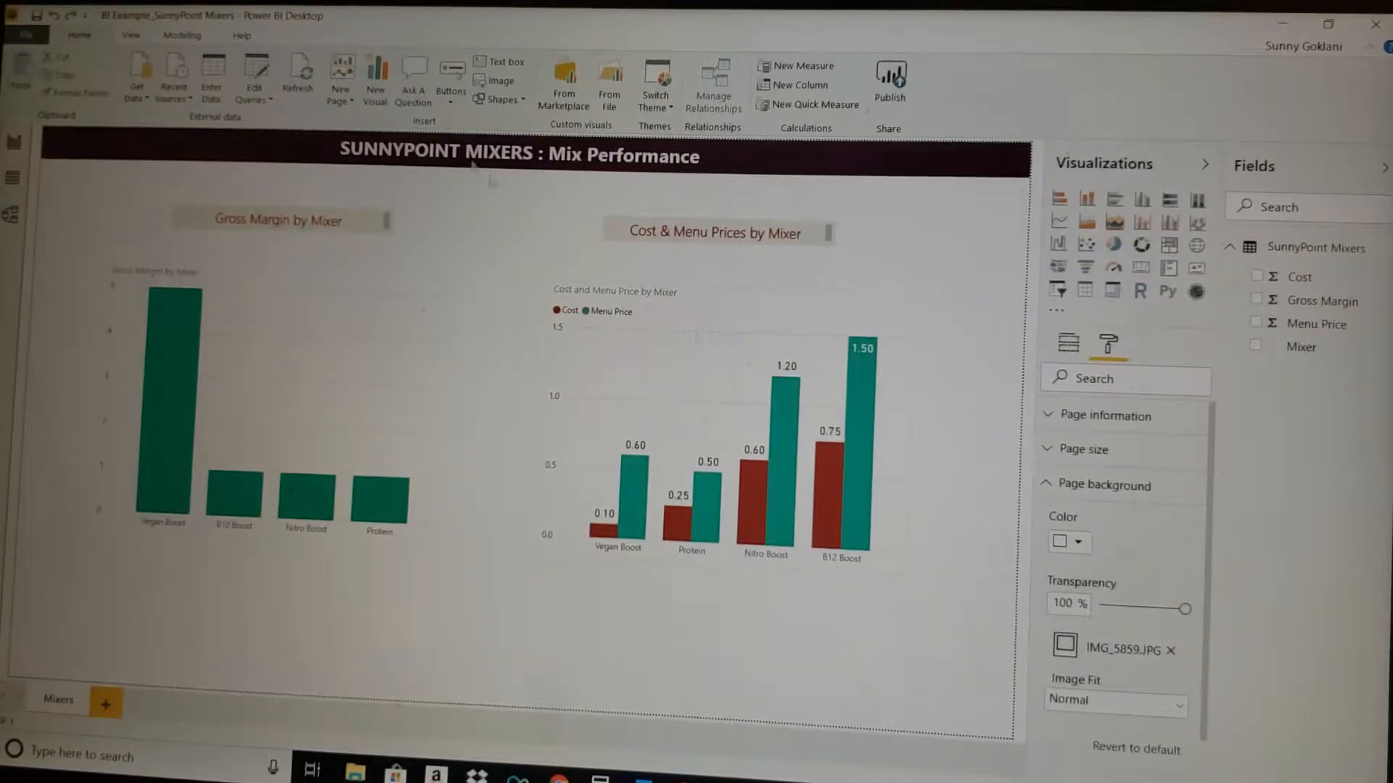
click(298, 78)
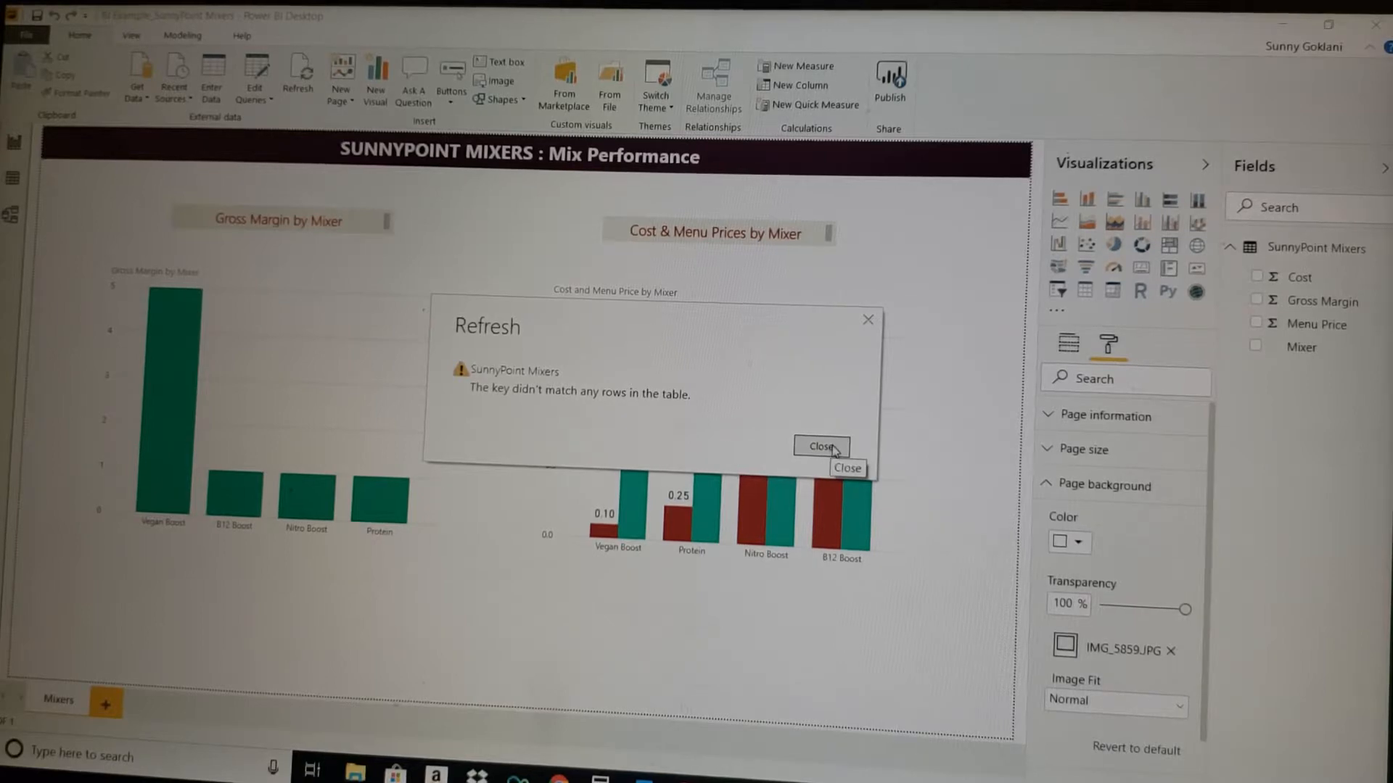
click(819, 446)
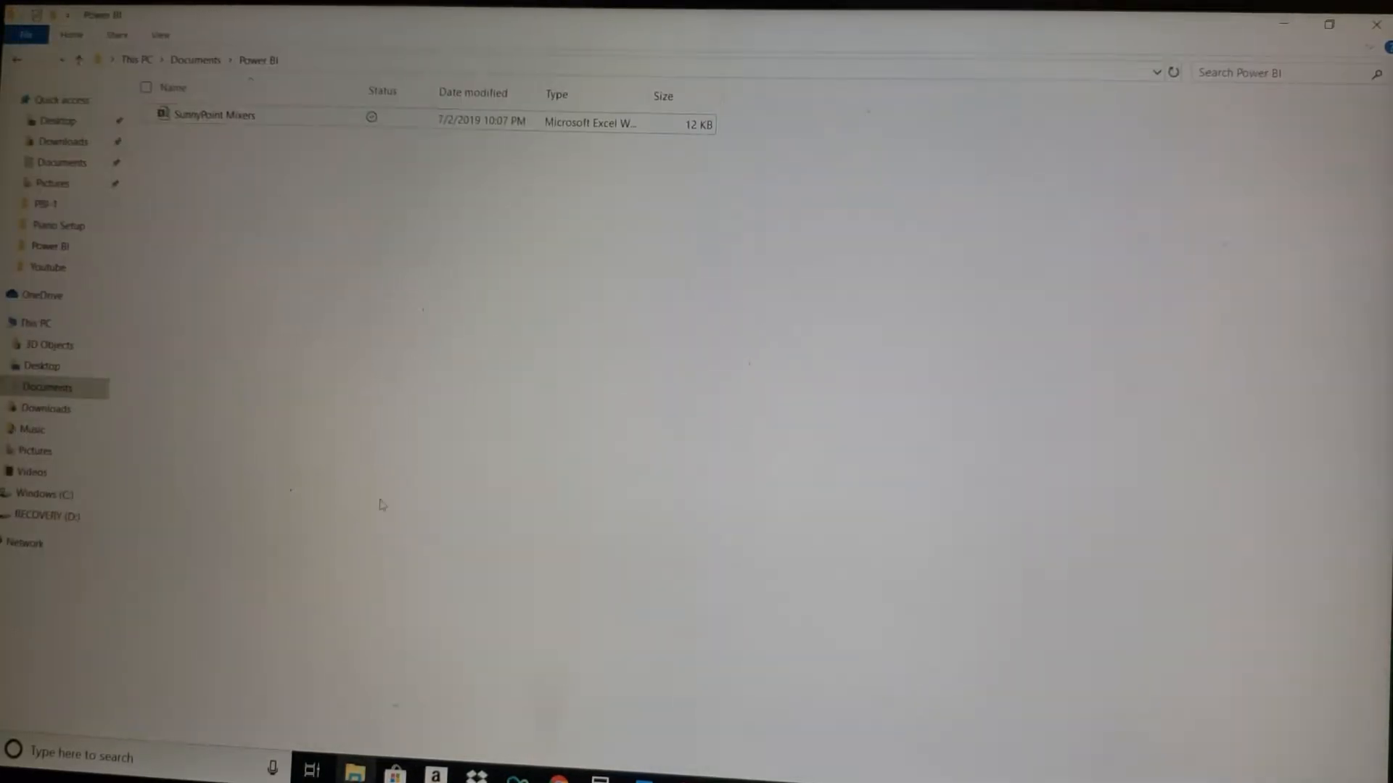
double_click(213, 116)
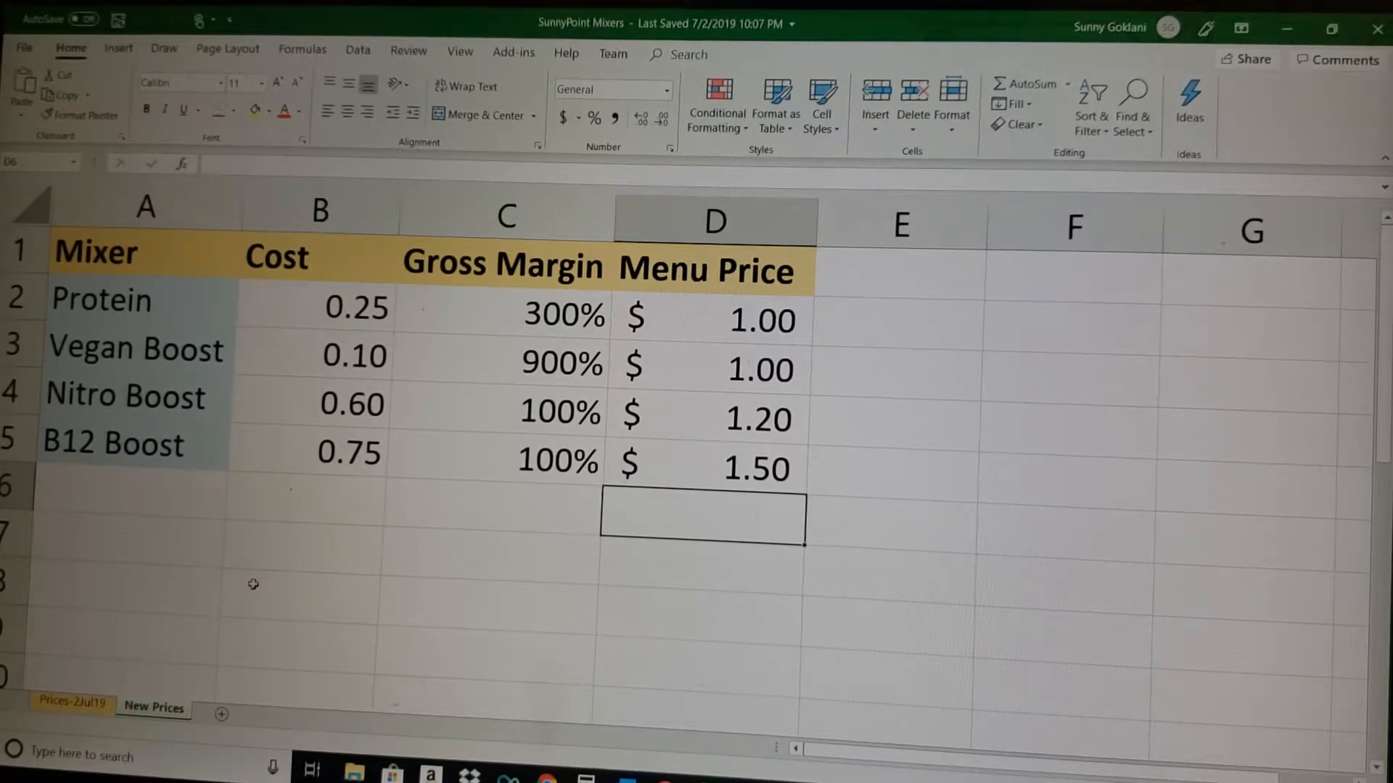
mouse_move(183, 684)
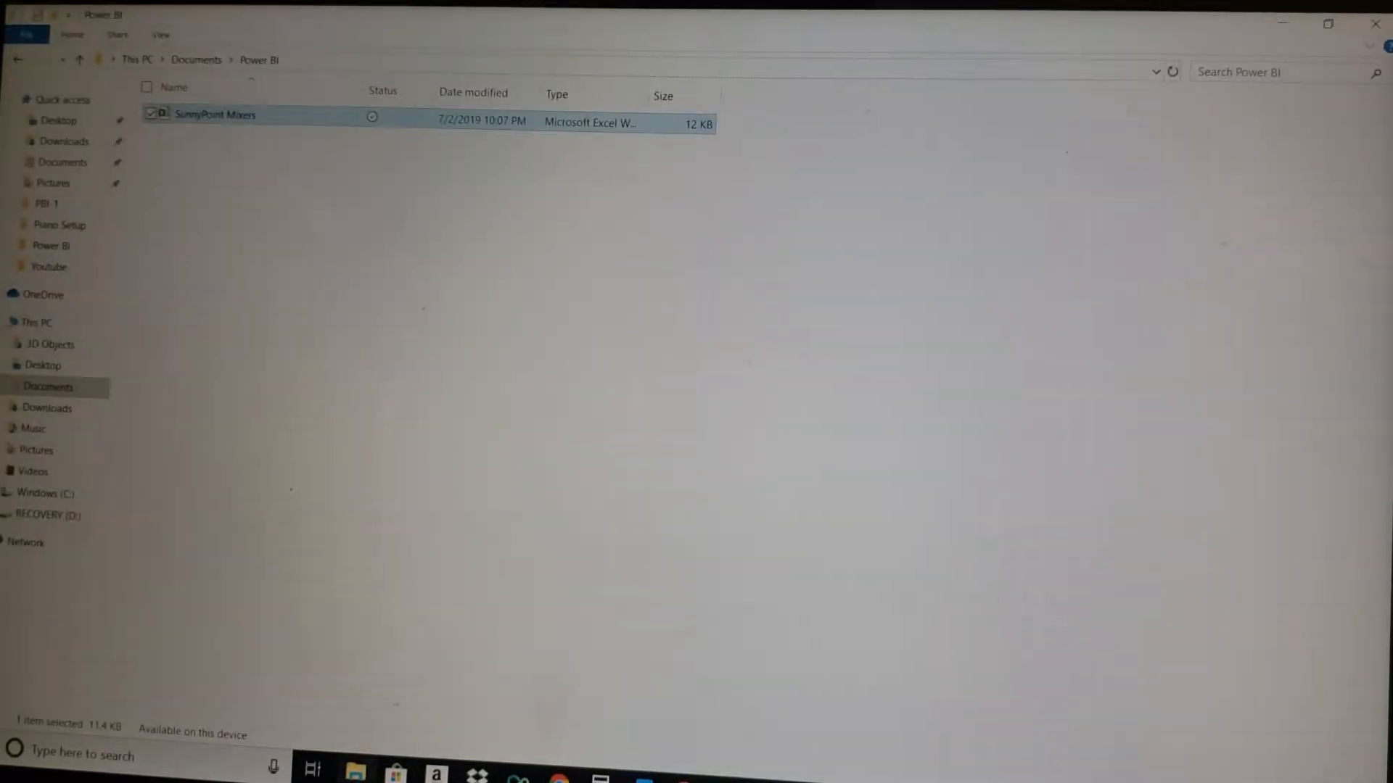
Return to the SunnyPoint Mixers report and open the Power Query Editor on its query.
double_click(213, 114)
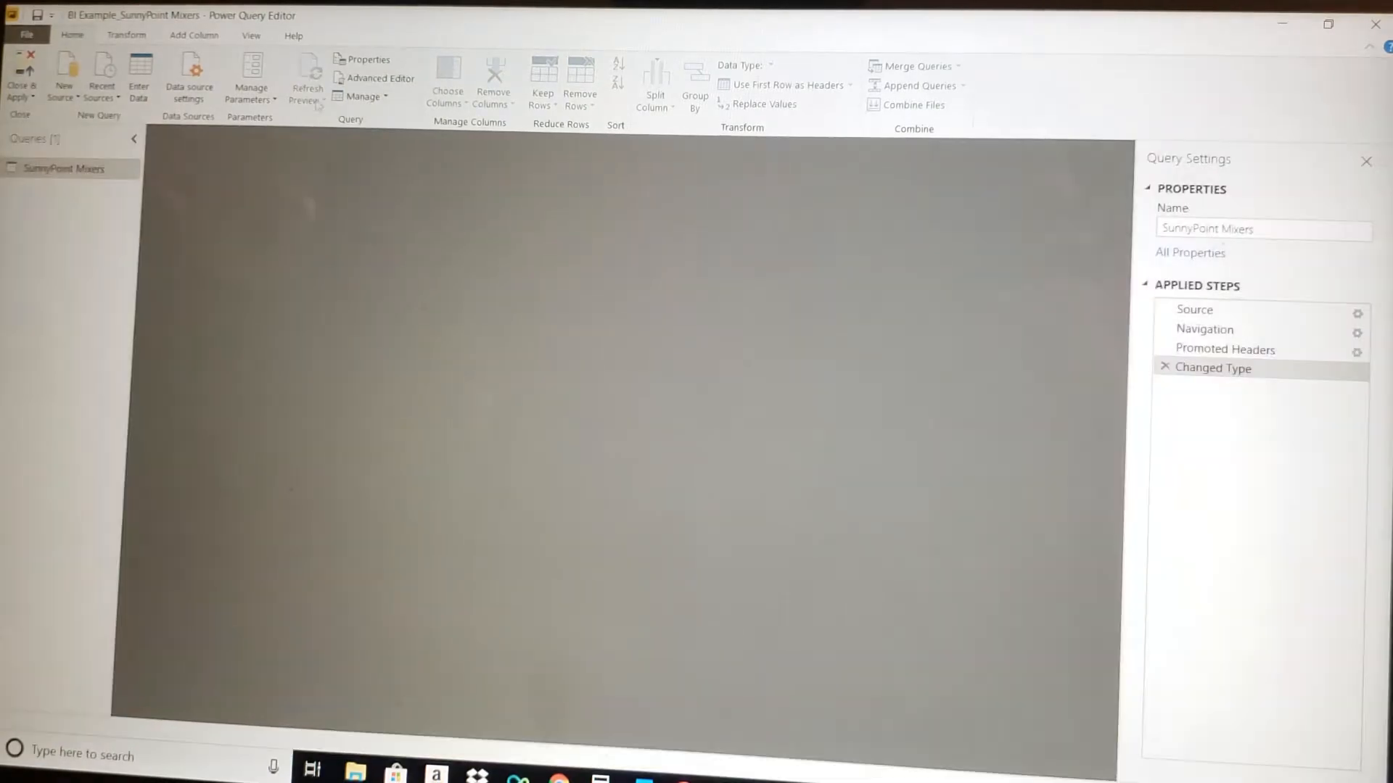
Open the SunnyPoint Mixers query's script for editing from the Home ribbon.
click(188, 79)
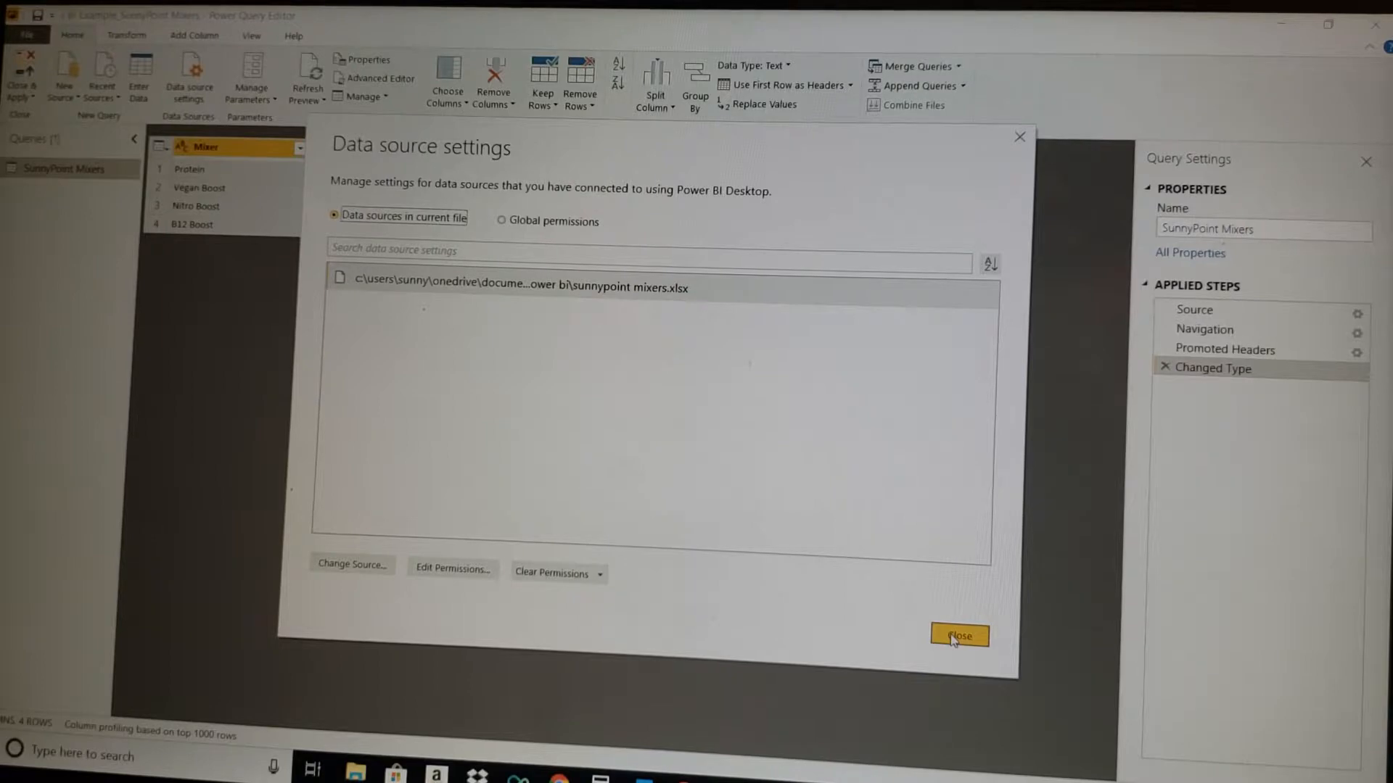
Close the Data source settings dialog to return to the Mixer rows preview.
click(958, 636)
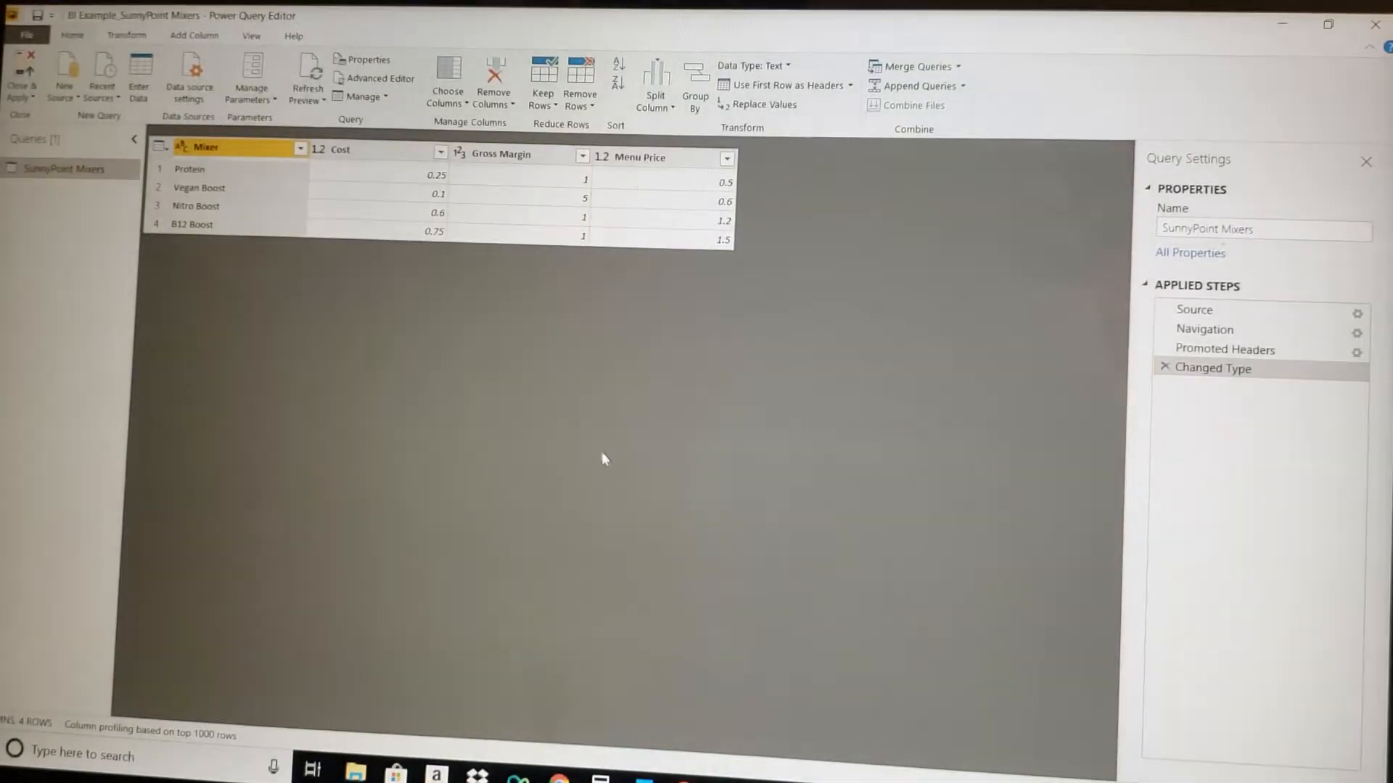
mouse_move(491, 237)
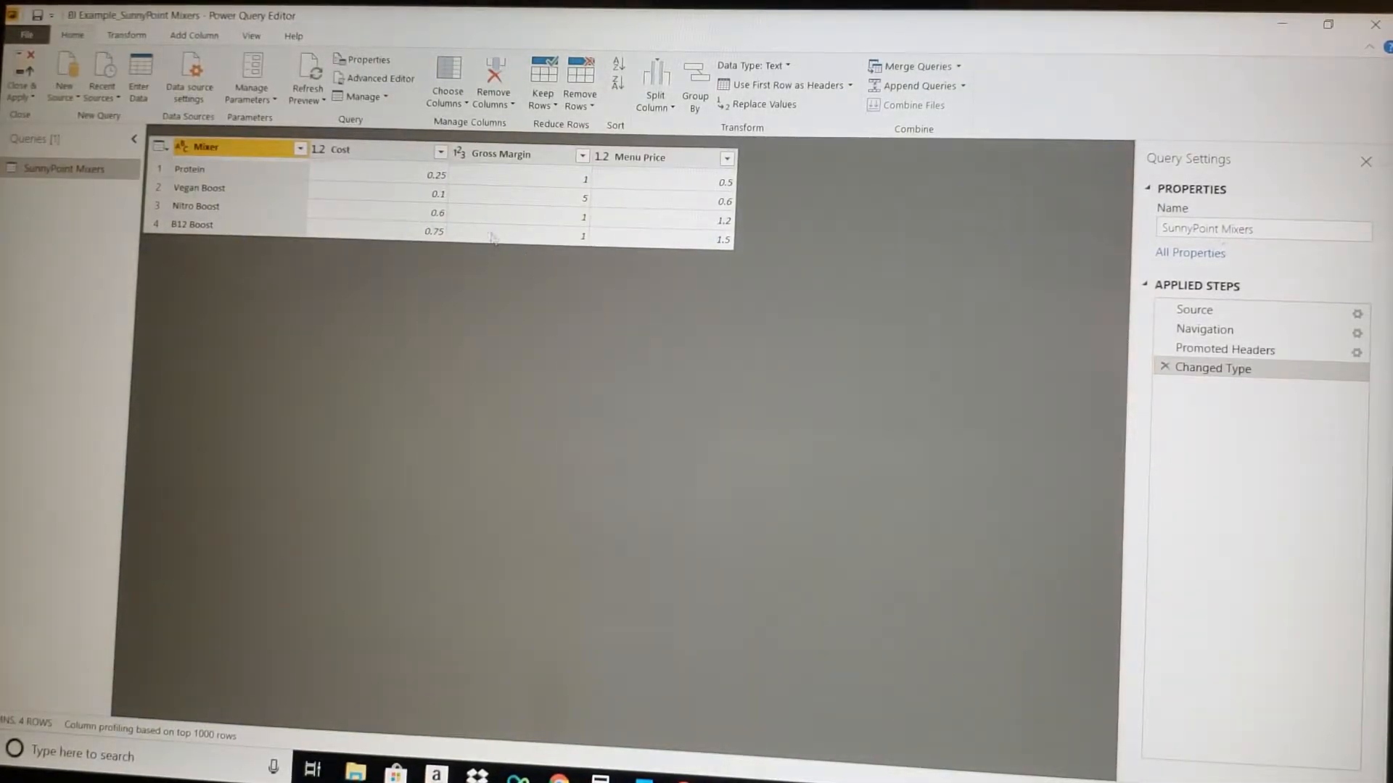
mouse_move(375, 78)
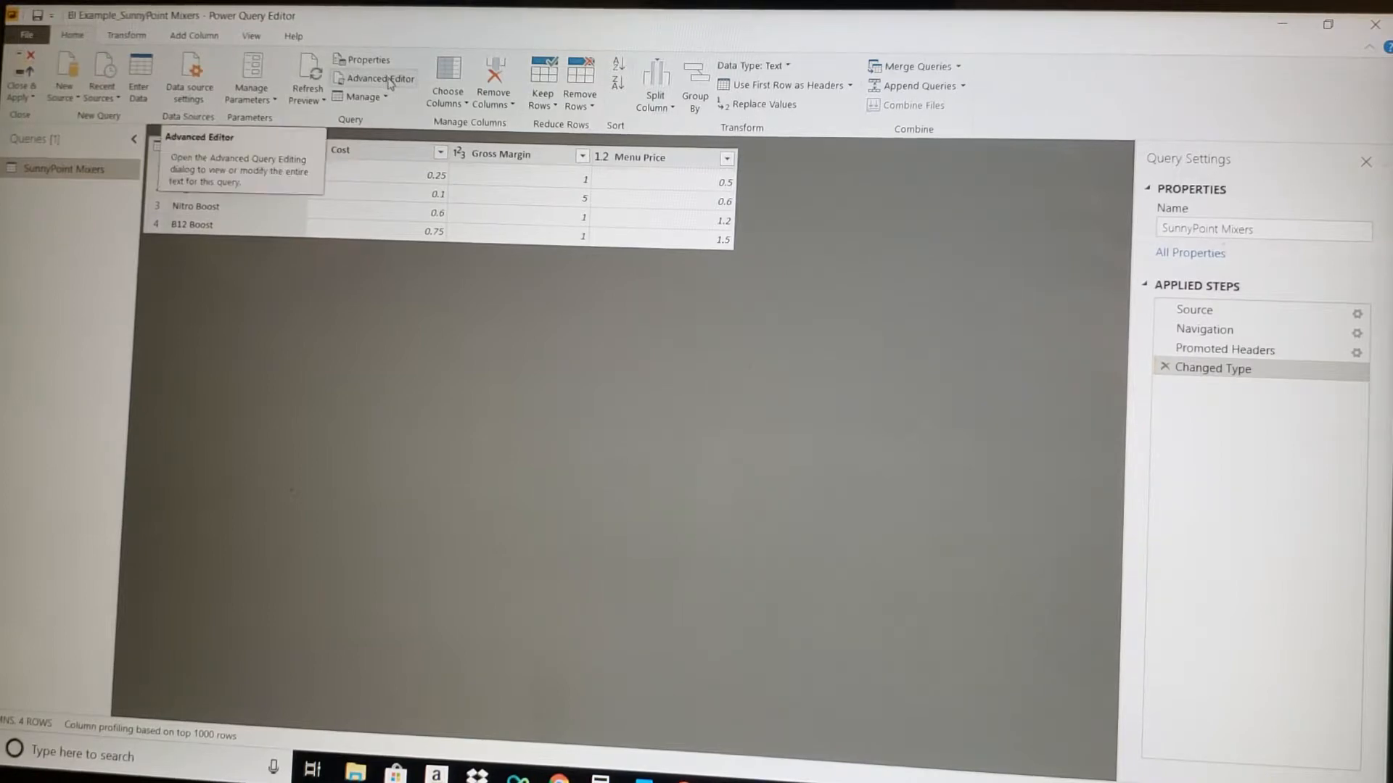
Open the Advanced Editor and scroll the M code to the Prices sheet reference.
click(374, 78)
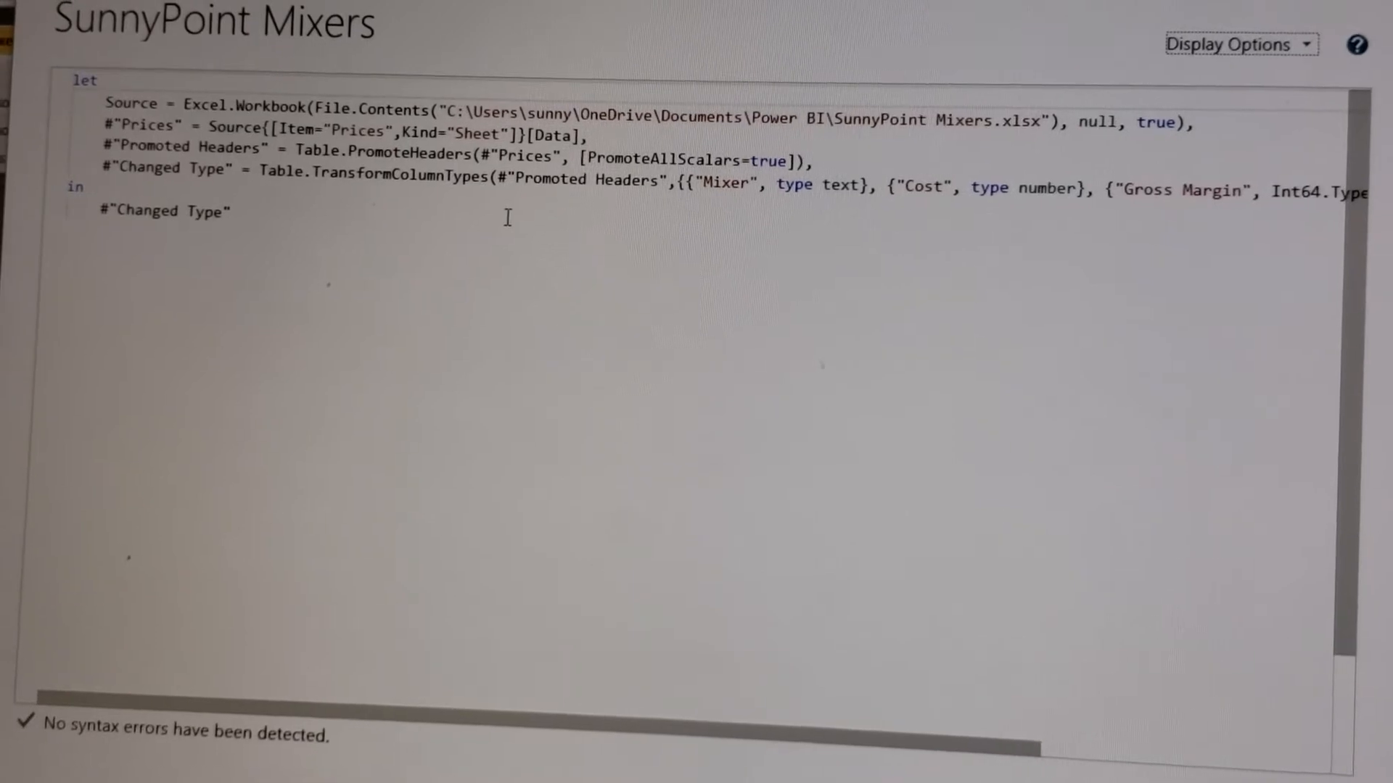
scroll(down, 3)
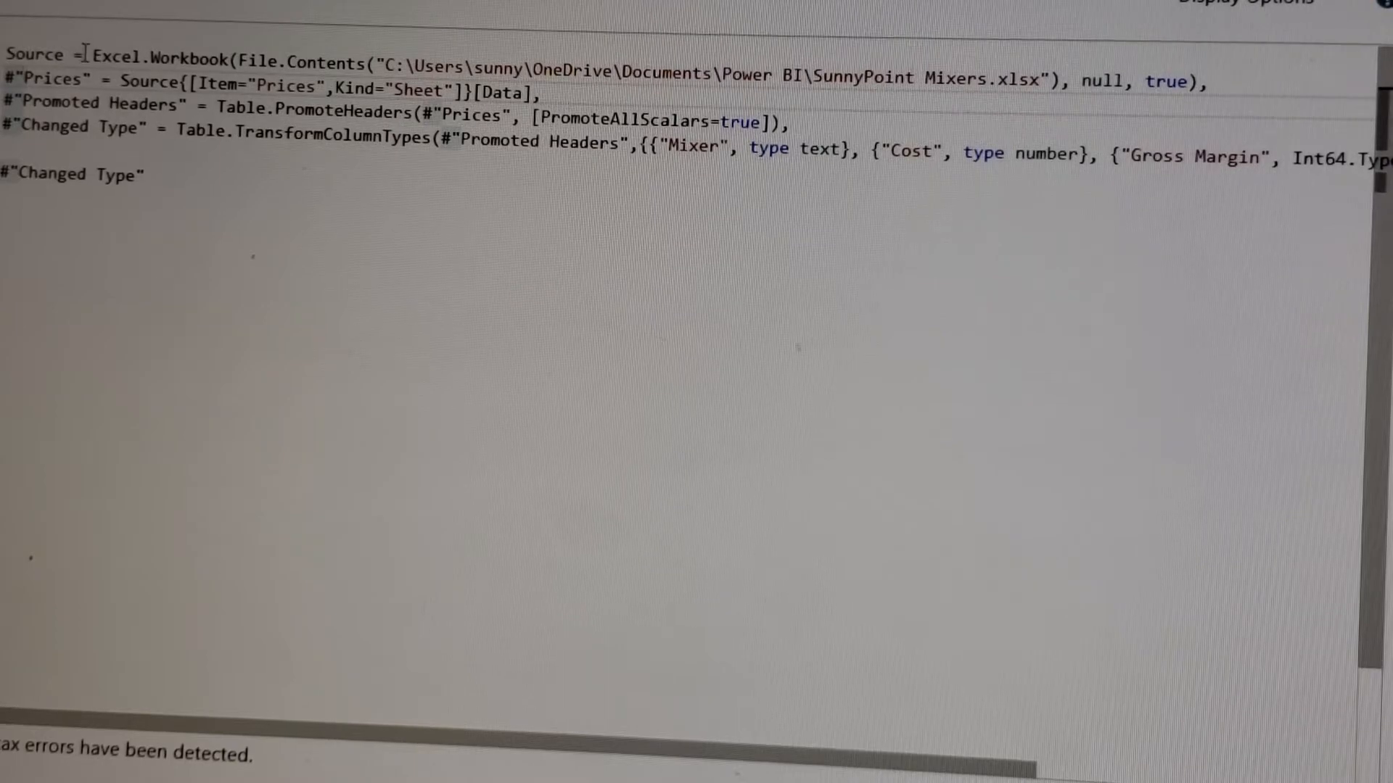
Point the M code's sheet reference to the new tab and Close & Apply.
text(New)
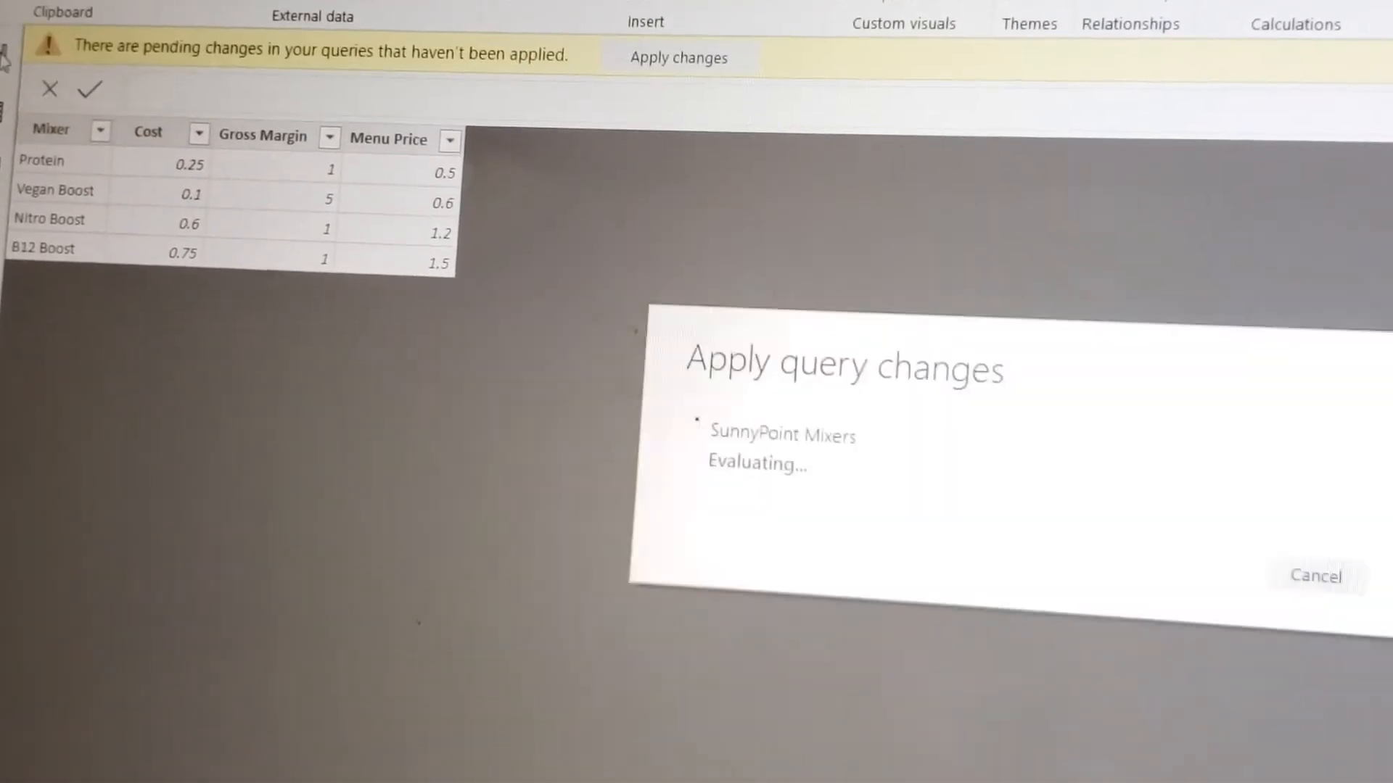
Let the query changes finish applying, then bring up the SunnyPoint Mixers Excel workbook.
click(677, 57)
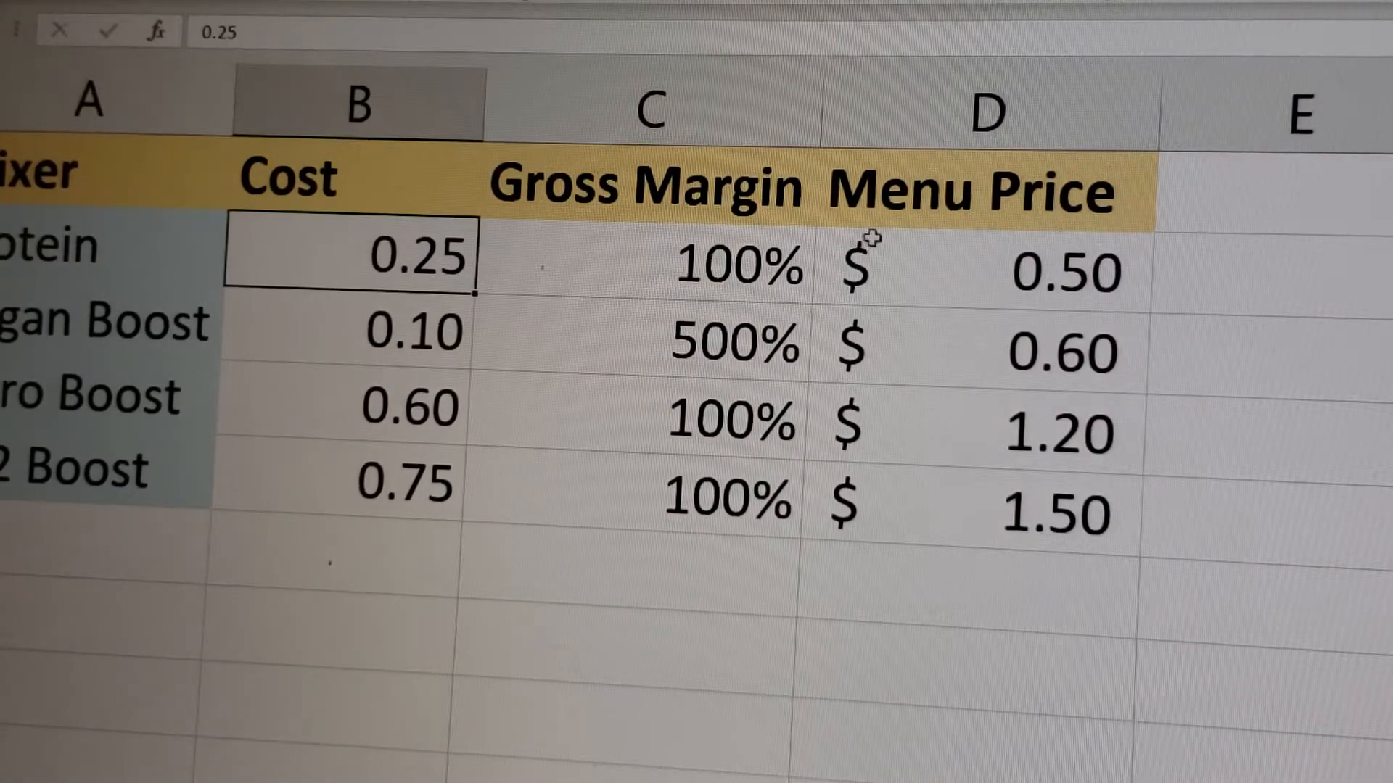
Set Protein's margin to 400% and Vegan Boost's to 900%, then check D2's formula.
click(653, 266)
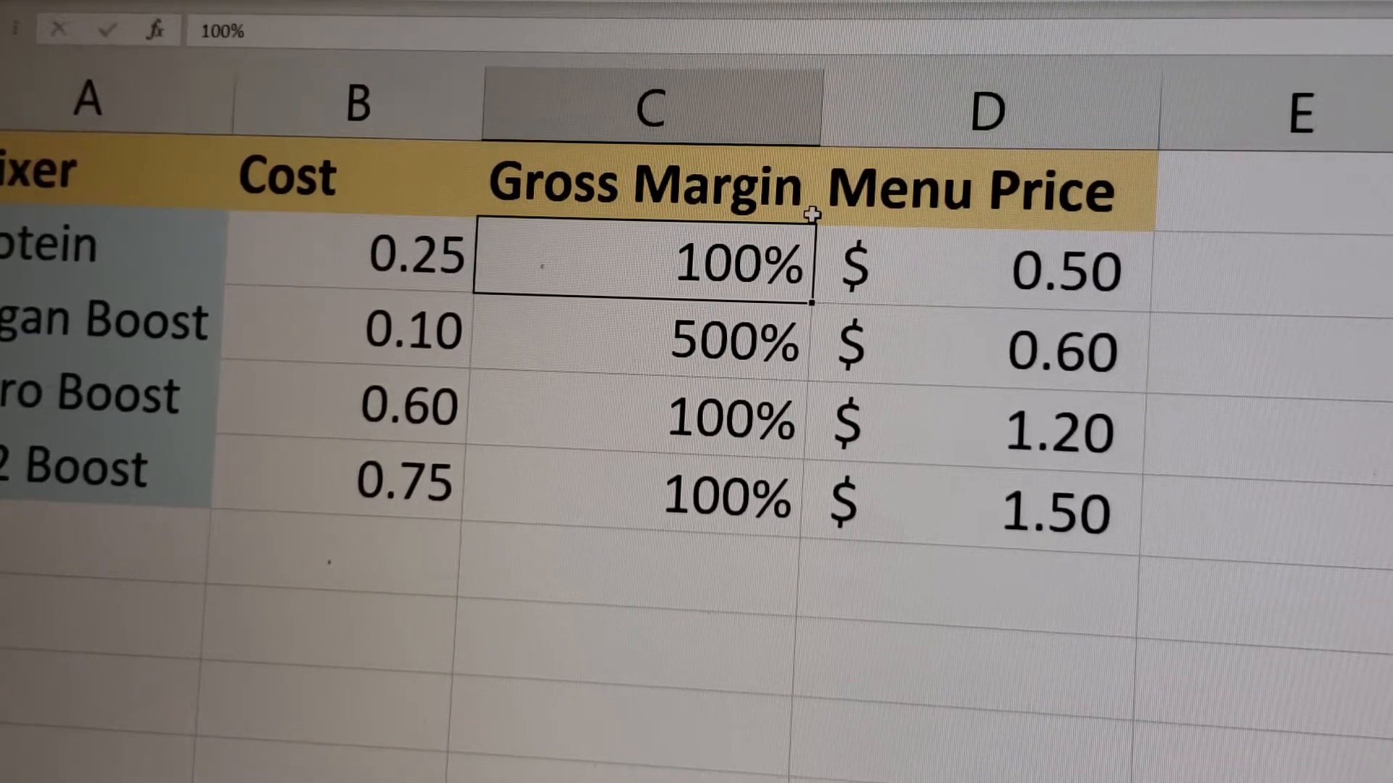
text(300)
click(645, 337)
text(900)
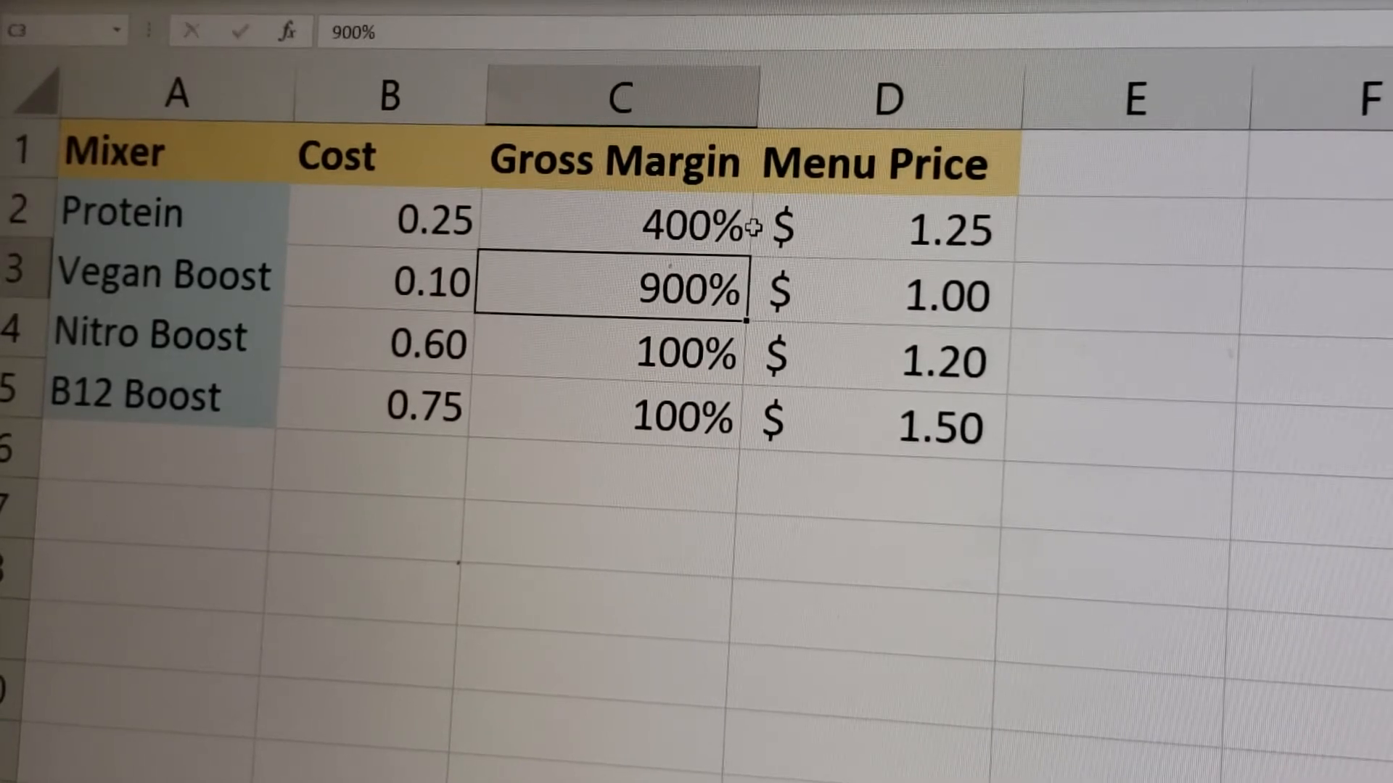
click(887, 230)
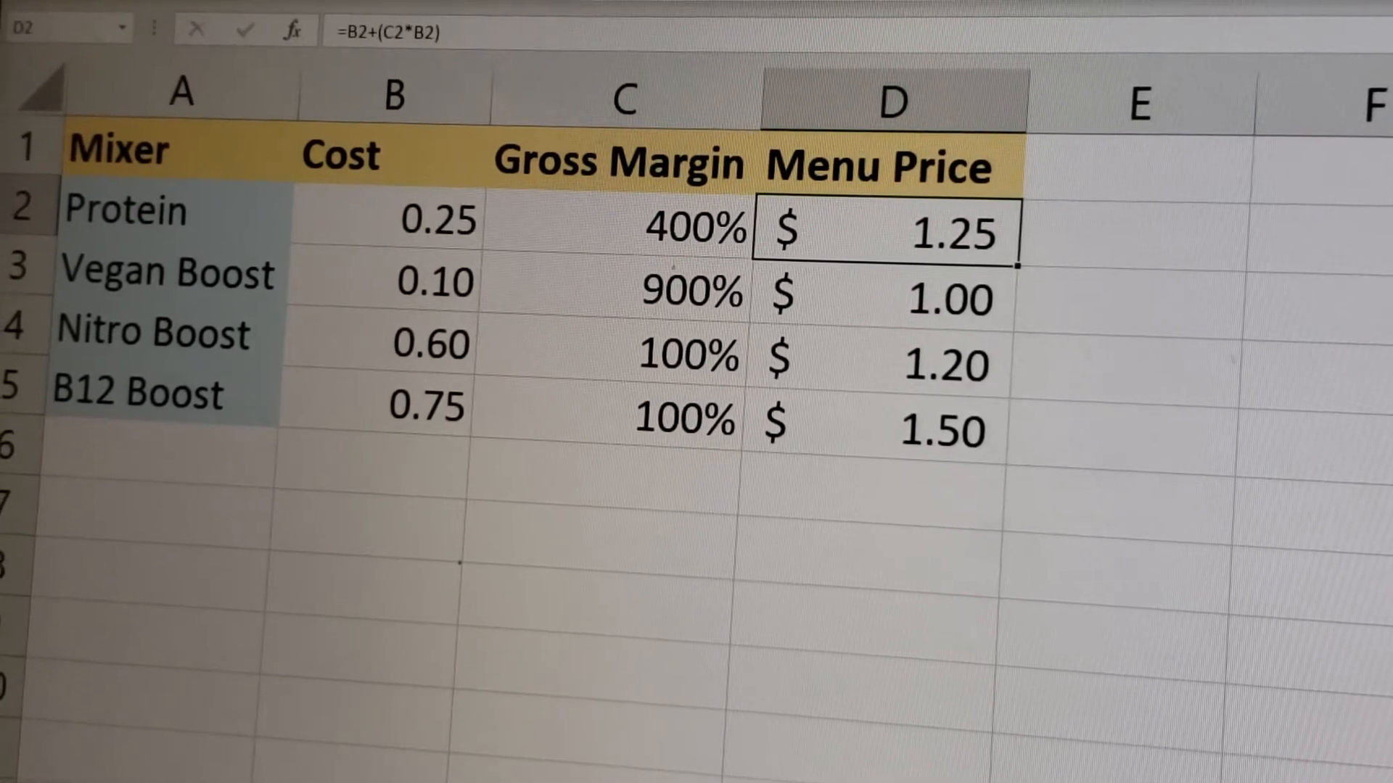